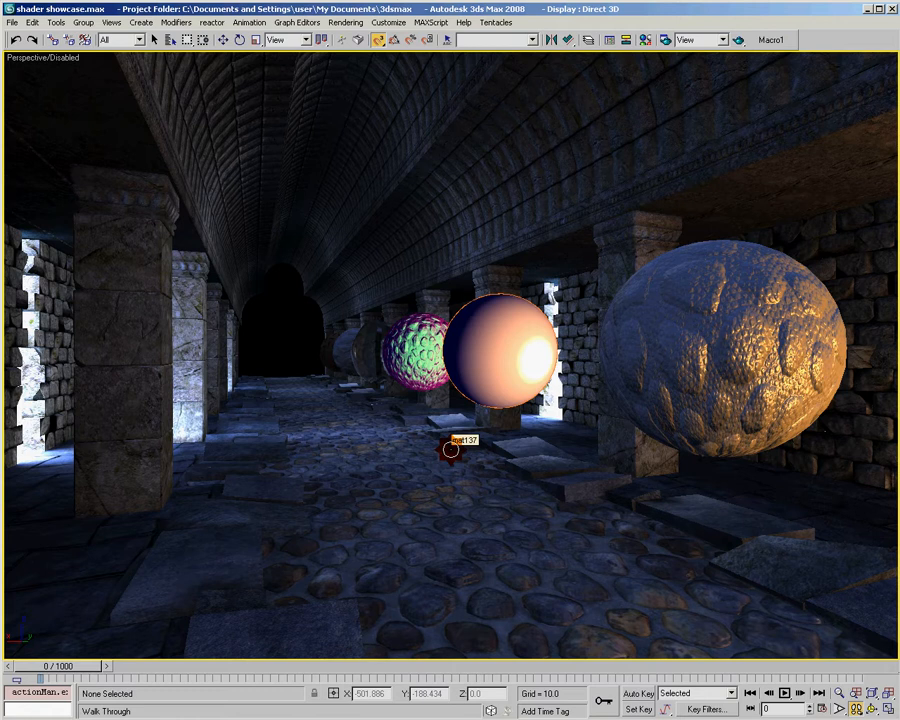
pyautogui.moveTo(672, 432)
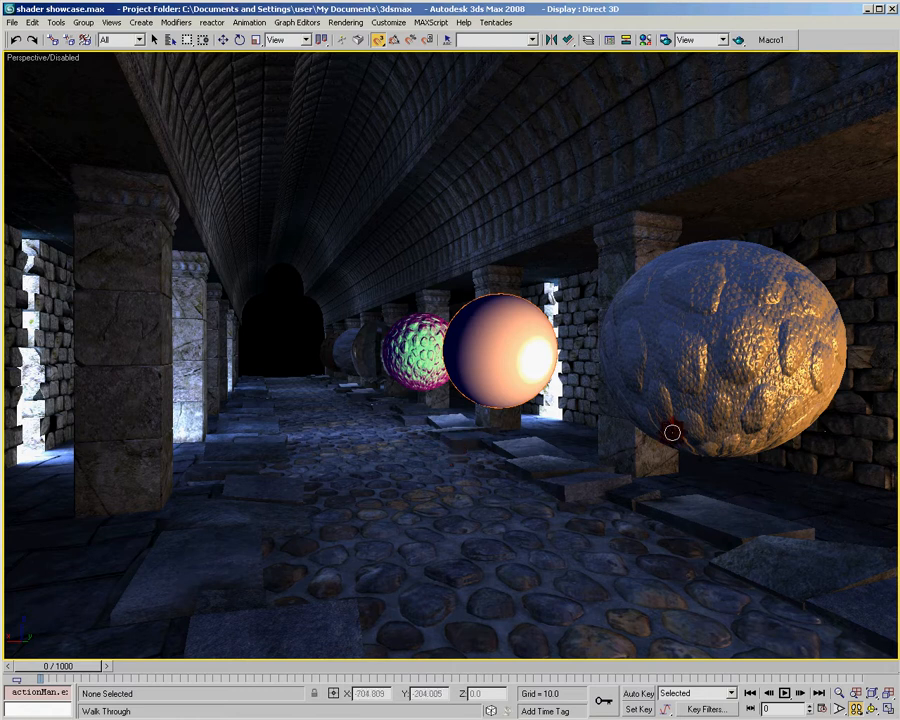
pyautogui.moveTo(630, 412)
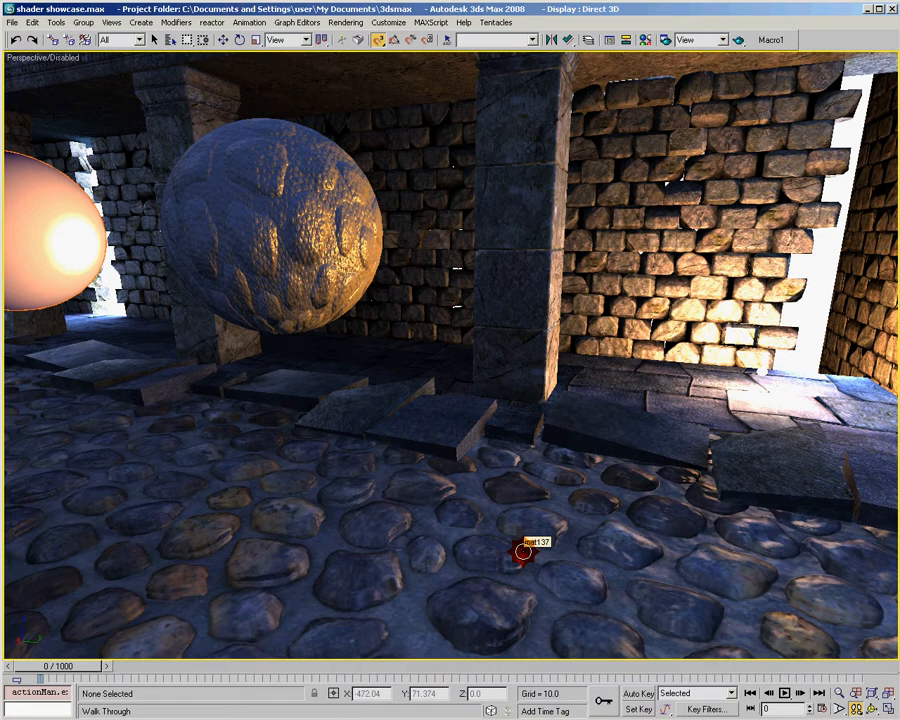
pyautogui.moveTo(632, 496)
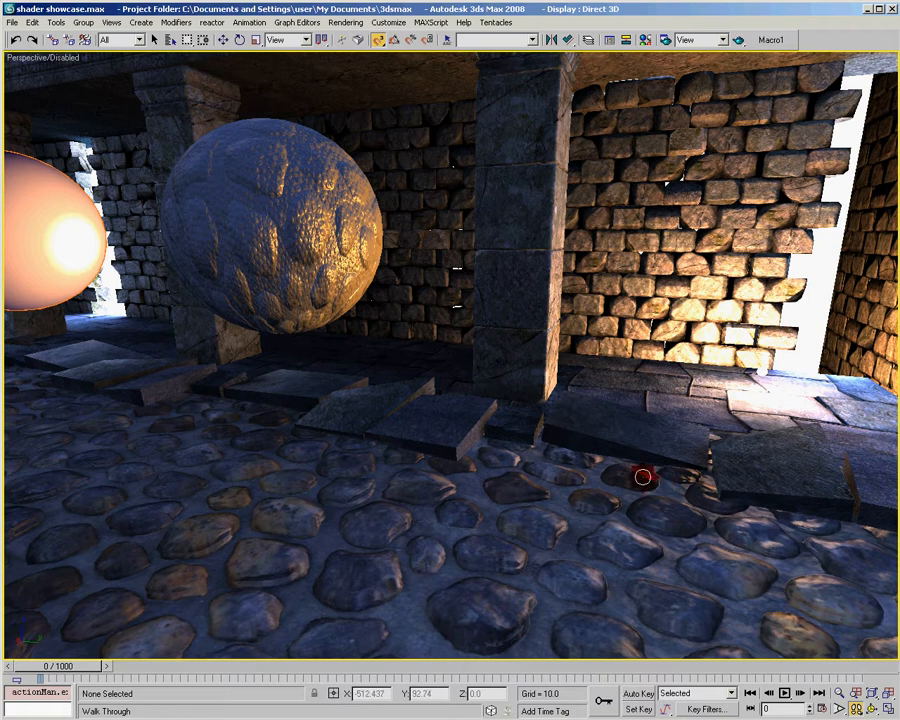
pyautogui.moveTo(170, 620)
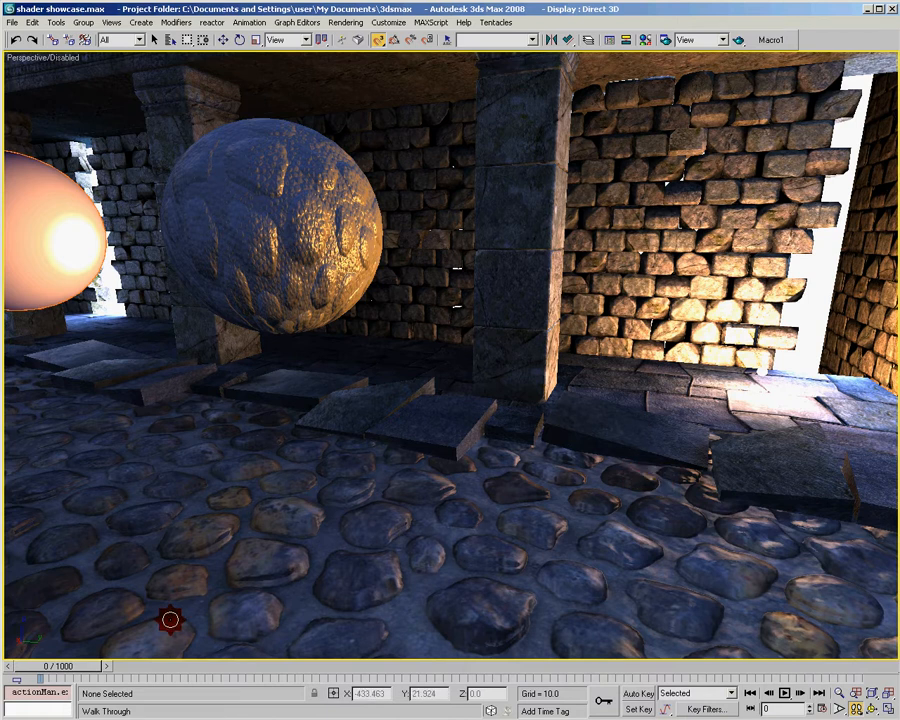
# - Scrub the time slider from frame 0 to about 225 until the bumpy sphere's light fades to dim blue
pyautogui.moveTo(20, 666); pyautogui.dragTo(128, 666)
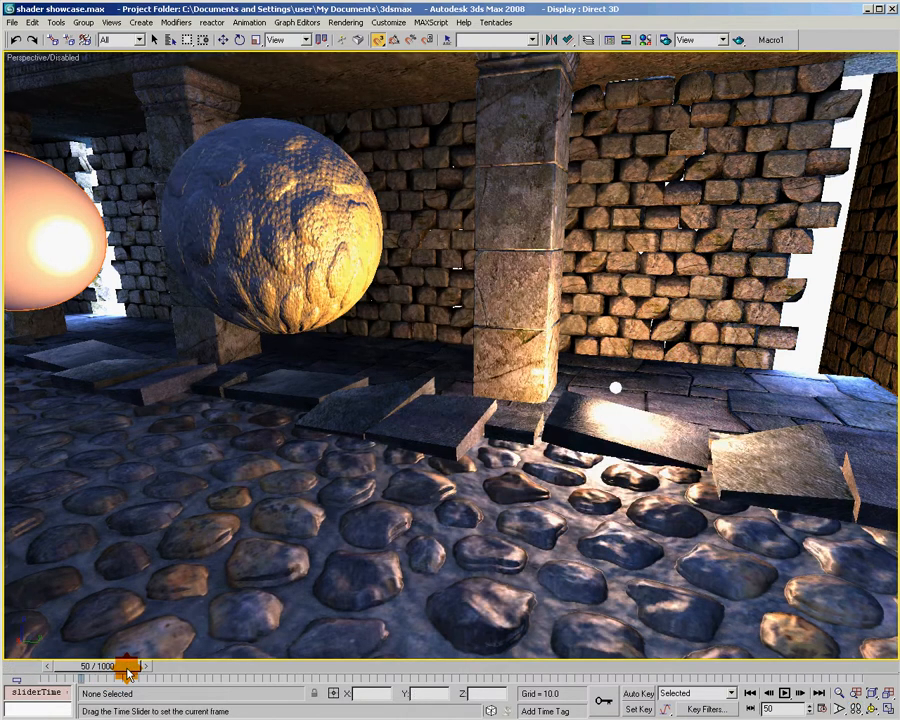
pyautogui.moveTo(128, 666); pyautogui.dragTo(184, 666)
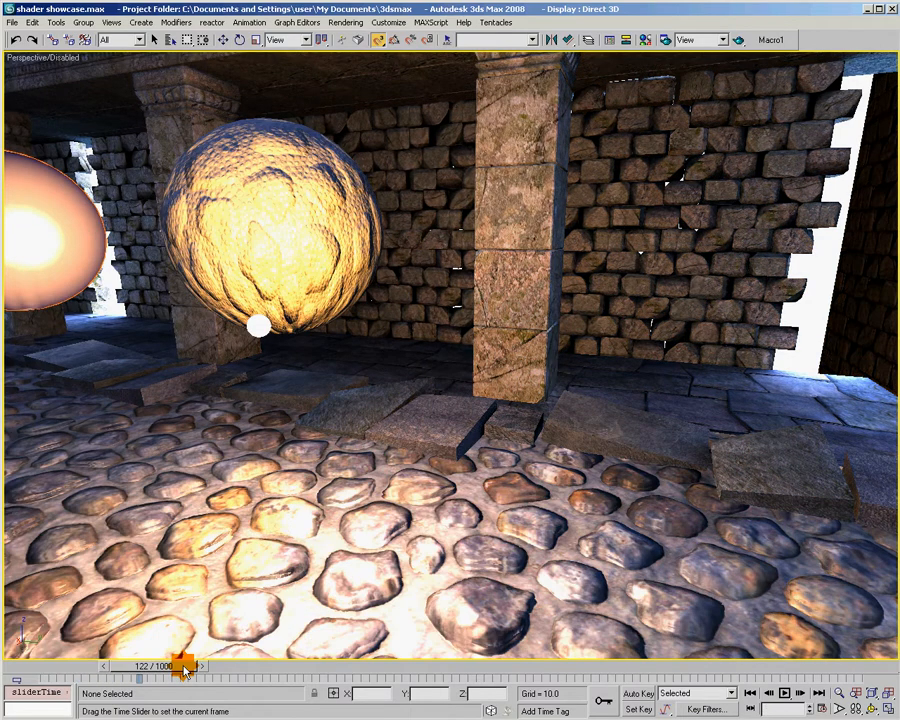
pyautogui.moveTo(184, 666); pyautogui.dragTo(230, 666)
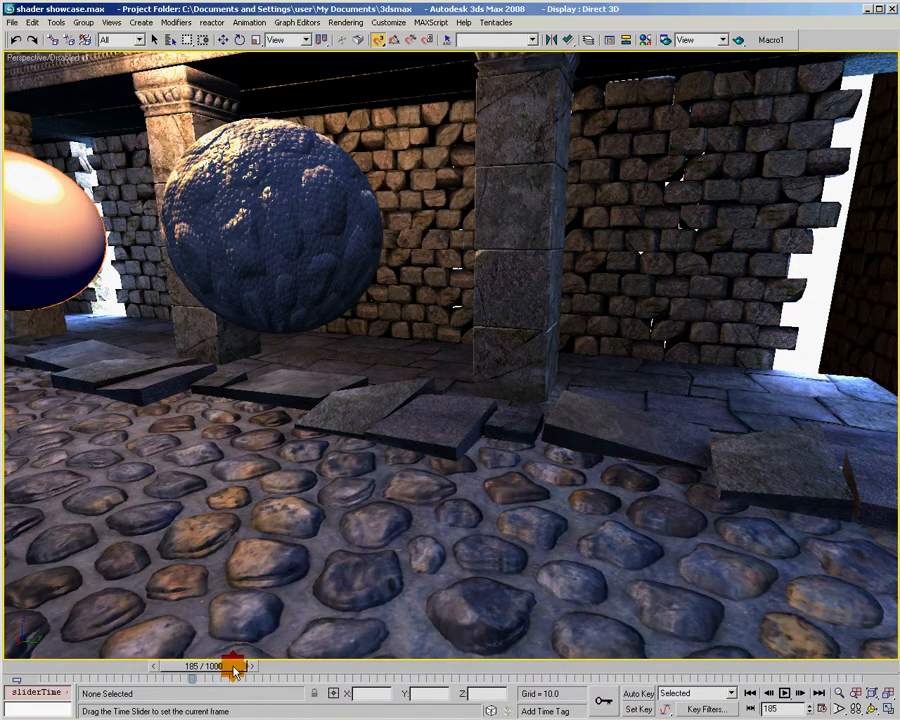
pyautogui.moveTo(232, 676); pyautogui.dragTo(250, 676)
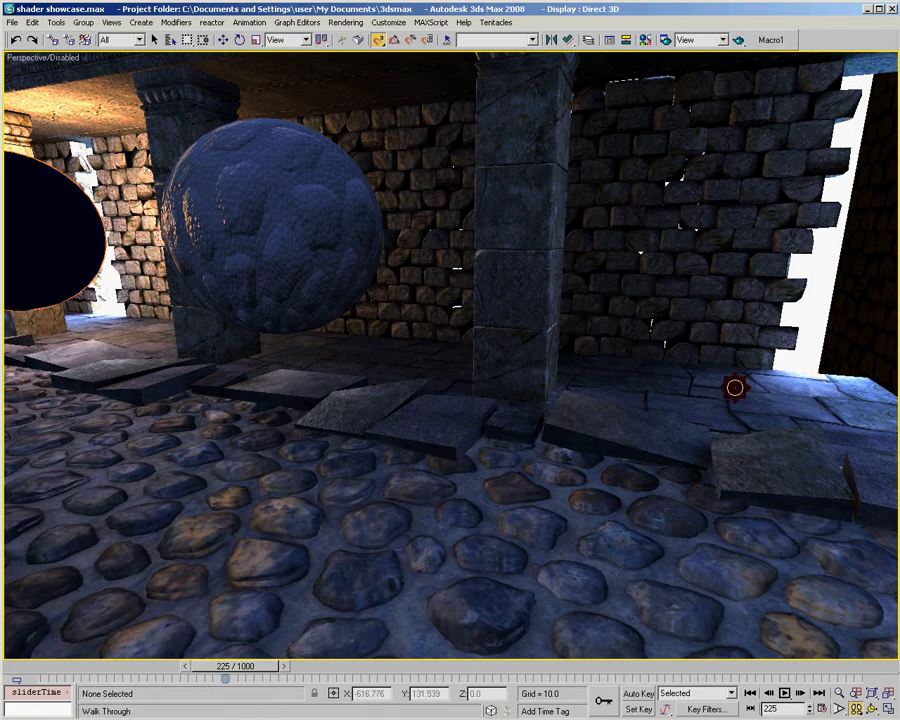
pyautogui.moveTo(824, 420)
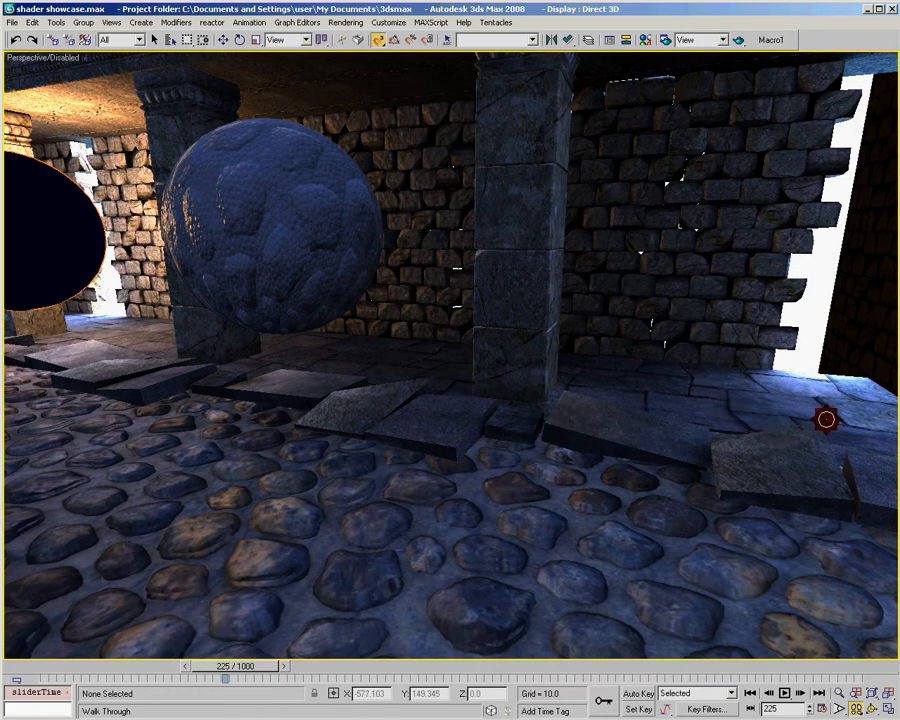
pyautogui.moveTo(736, 376)
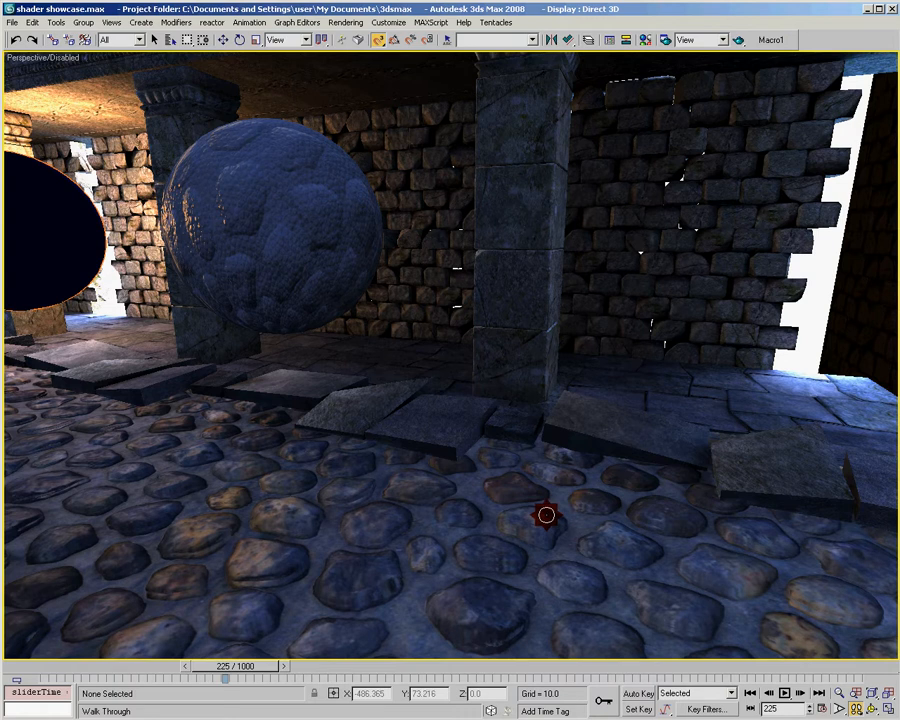
pyautogui.moveTo(586, 422)
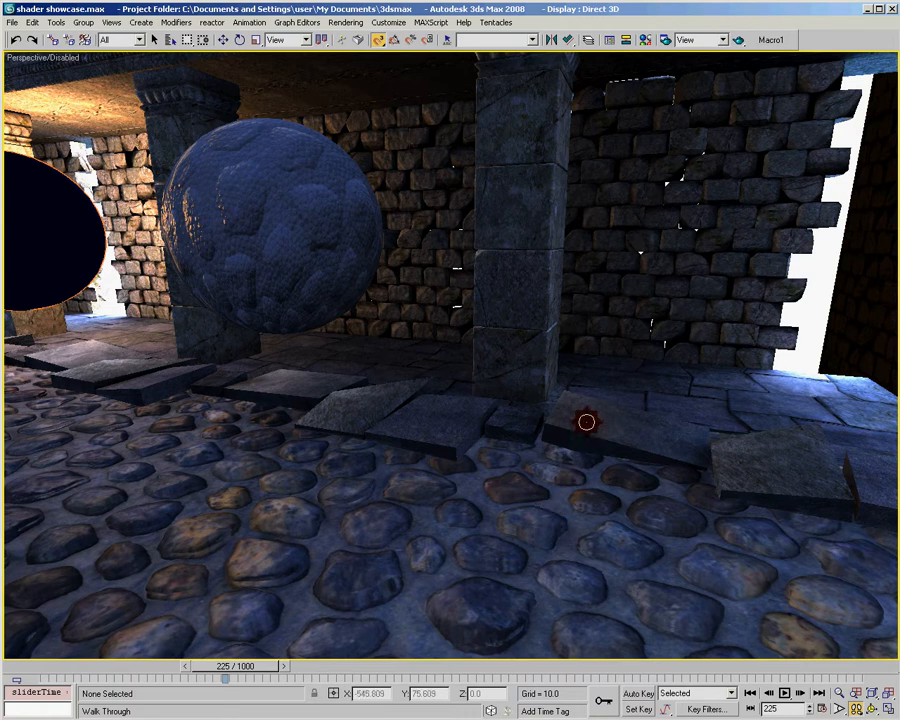
pyautogui.moveTo(670, 300)
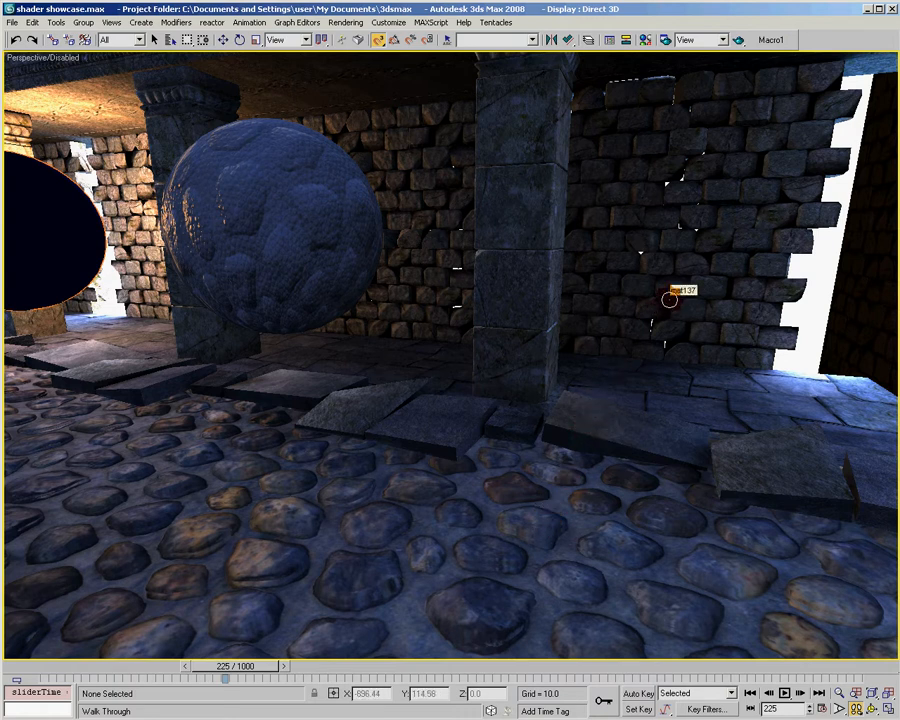
pyautogui.moveTo(520, 408)
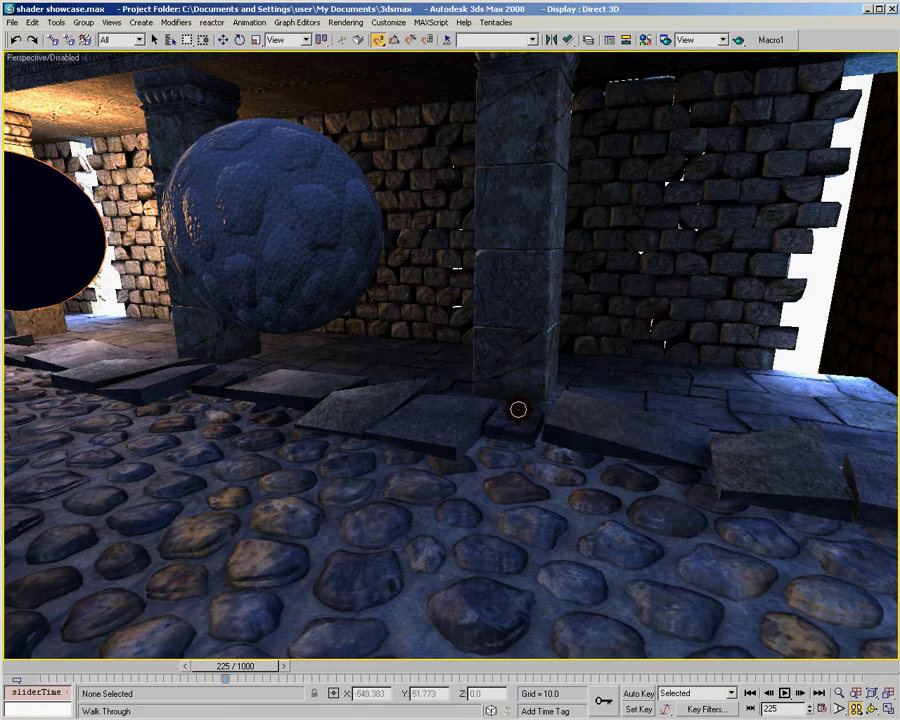
pyautogui.moveTo(252, 640)
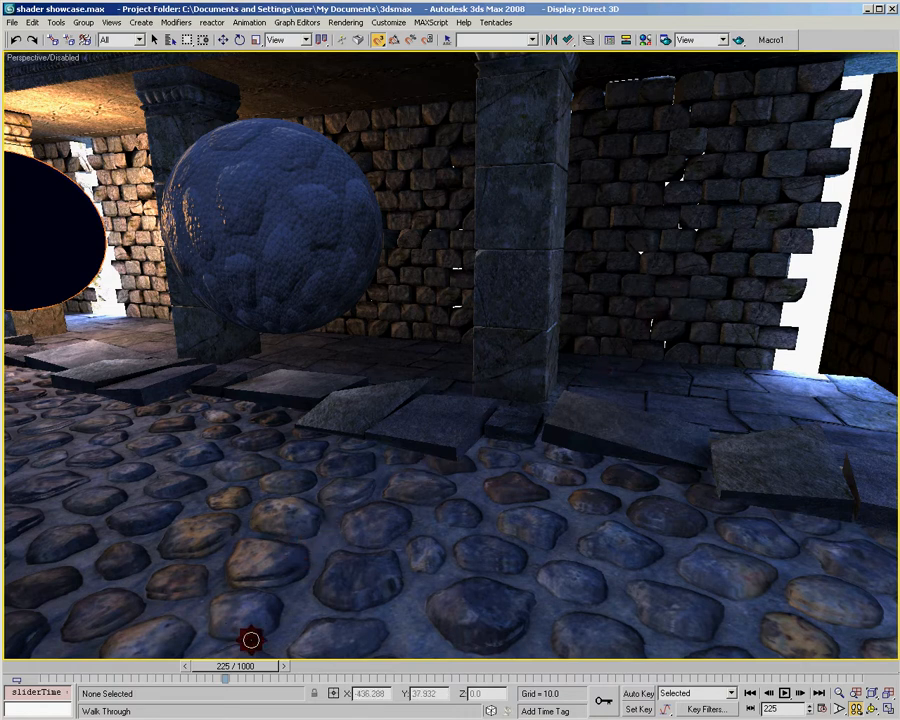
pyautogui.moveTo(324, 584)
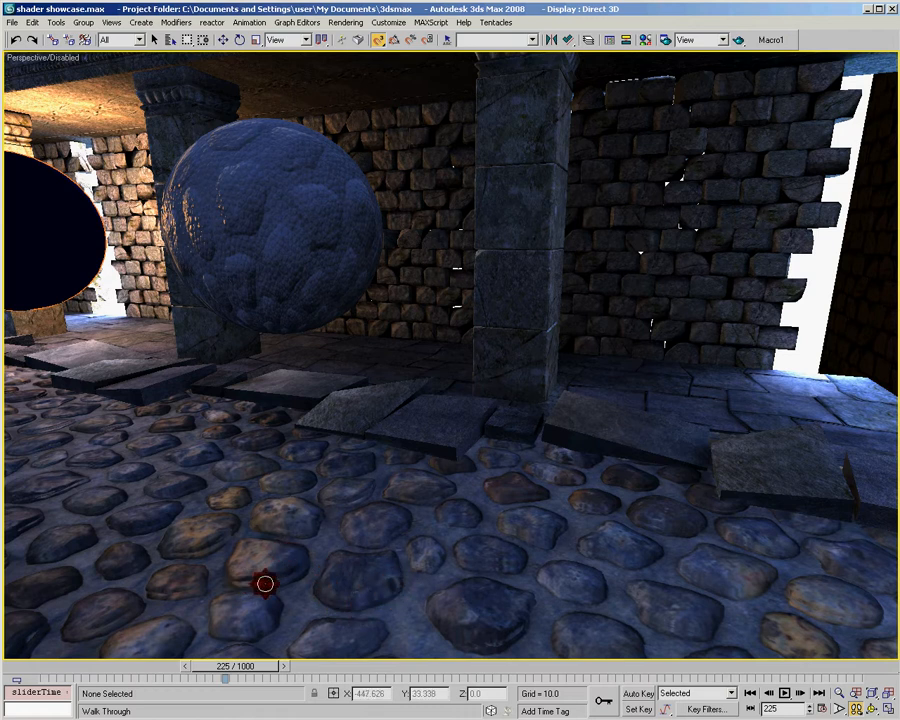
pyautogui.moveTo(214, 540)
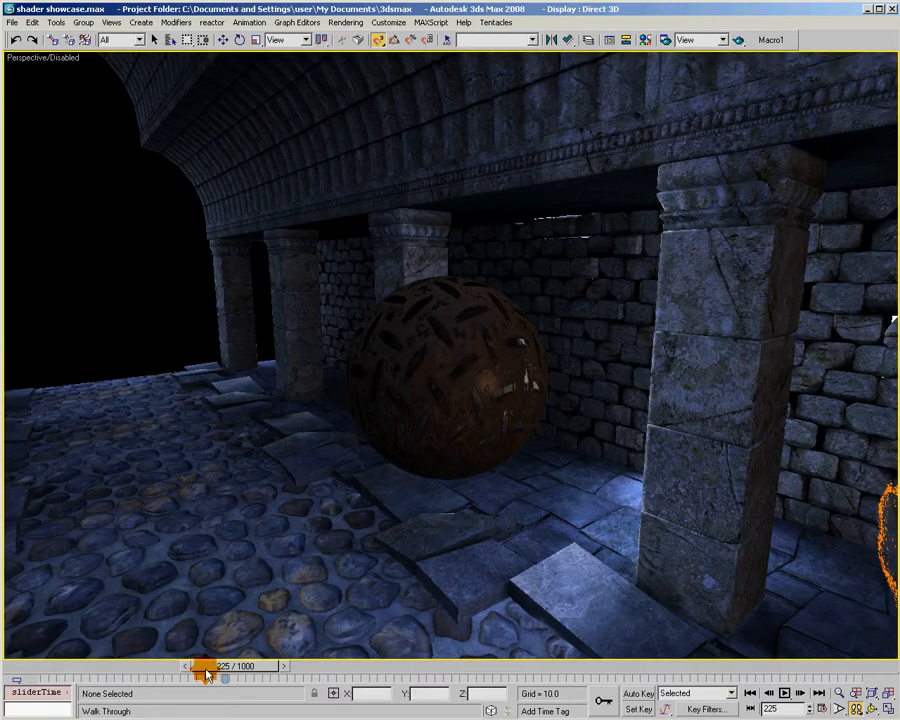
# - Scrub forward a few dozen frames toward frame 400, playing the rusty diamond-plate sphere's shader effect
pyautogui.moveTo(204, 672); pyautogui.dragTo(248, 672)
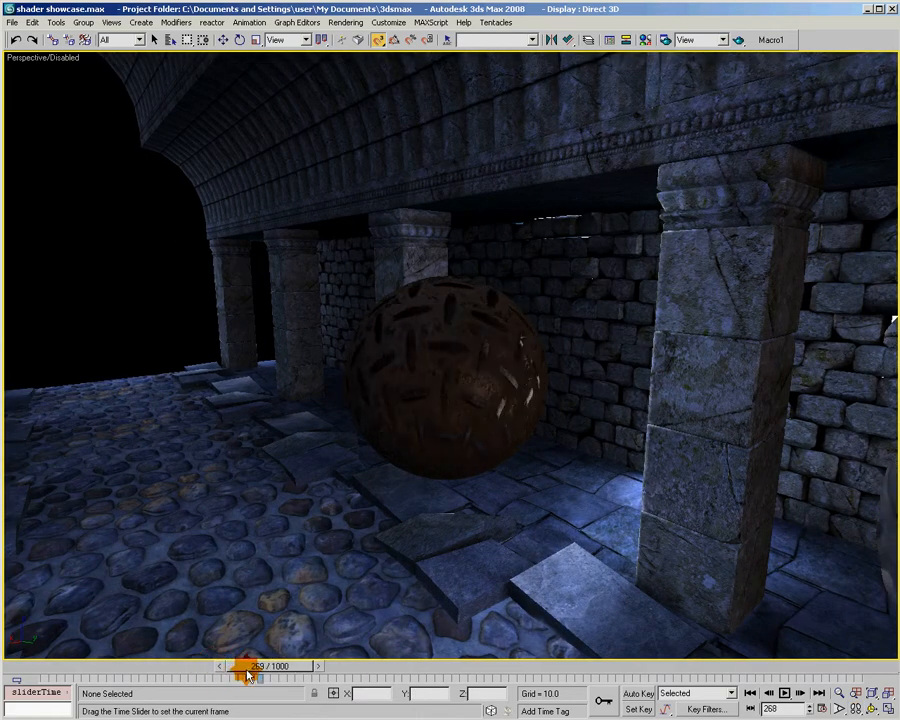
pyautogui.moveTo(248, 676); pyautogui.dragTo(280, 676)
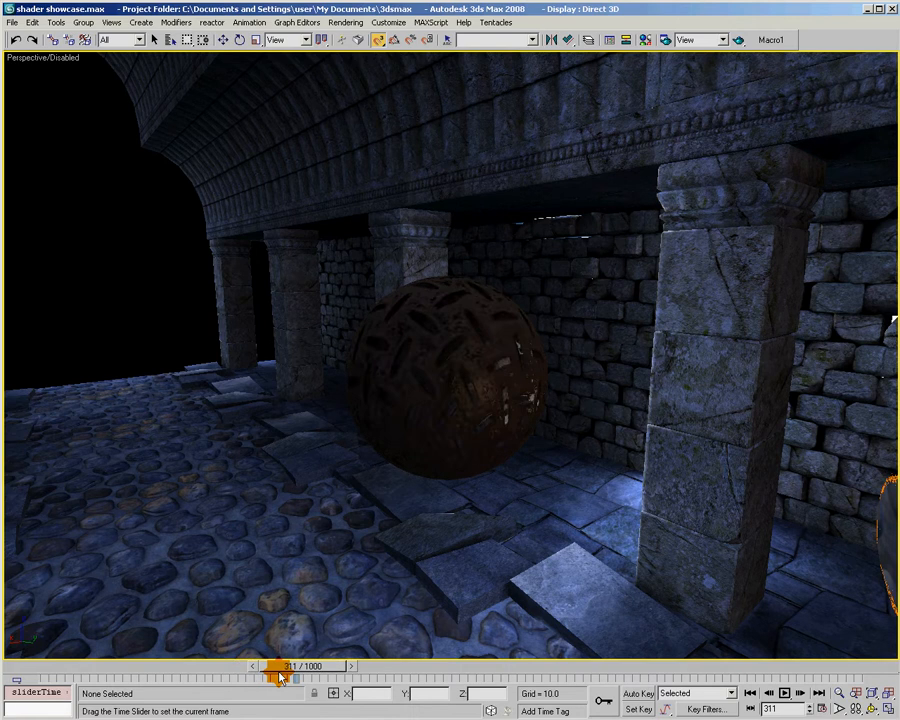
pyautogui.moveTo(278, 678); pyautogui.dragTo(316, 678)
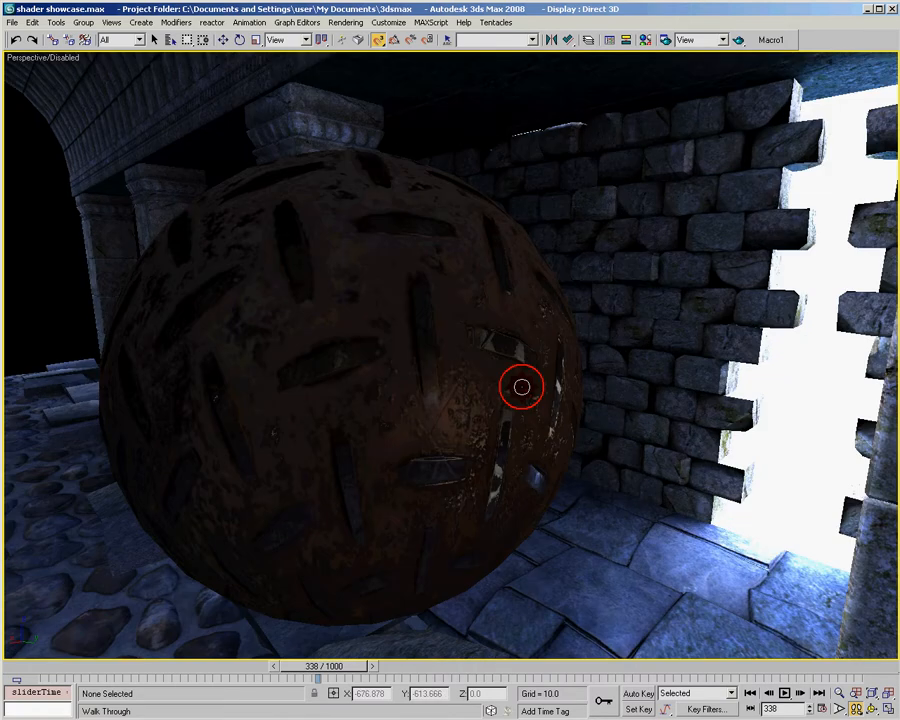
pyautogui.moveTo(504, 448)
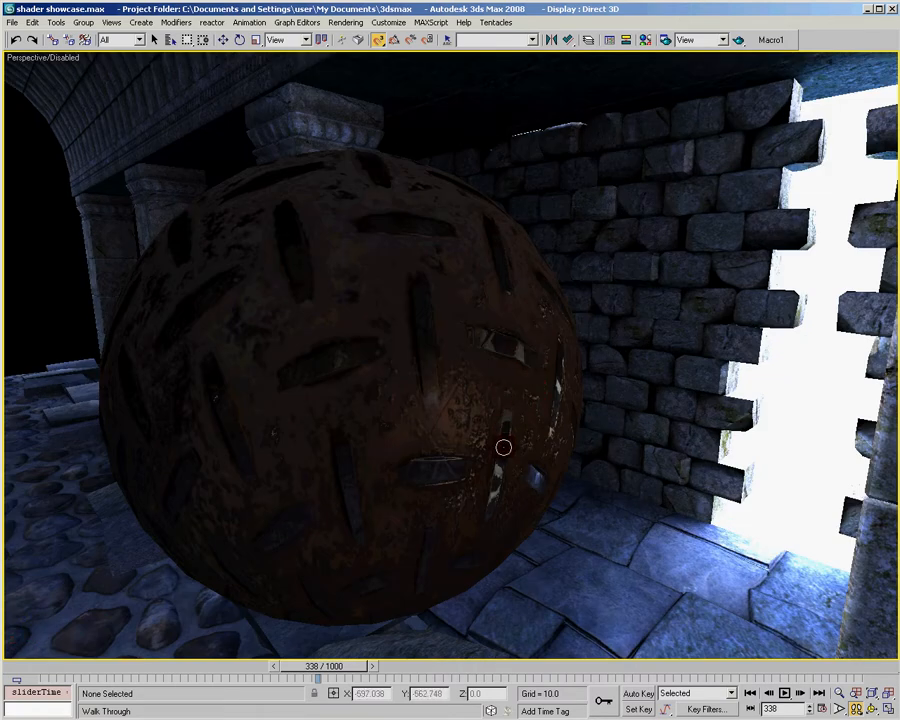
pyautogui.moveTo(320, 666); pyautogui.dragTo(332, 666)
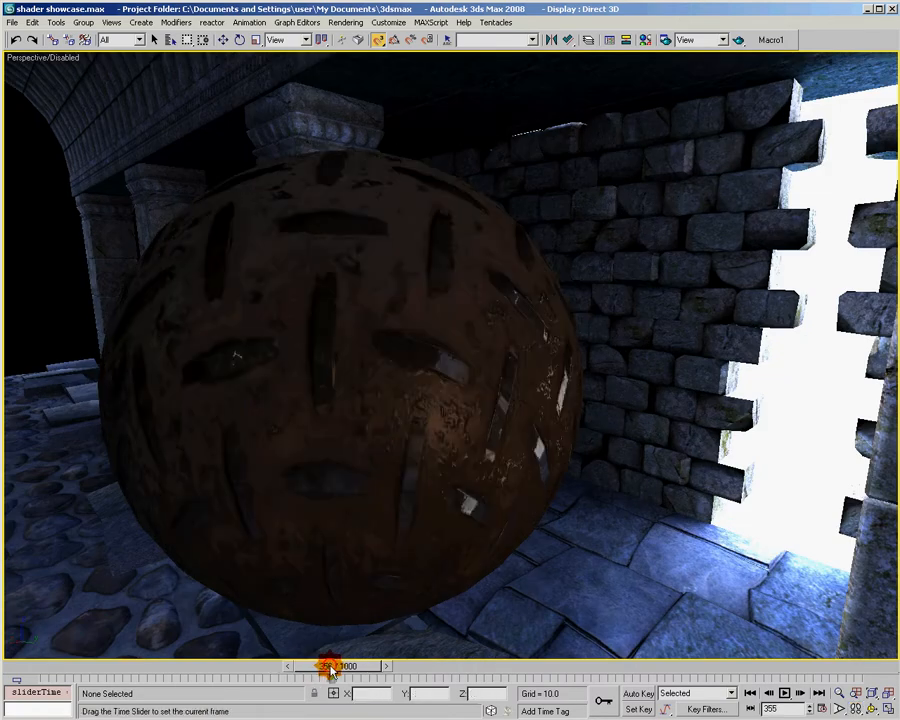
pyautogui.moveTo(332, 666); pyautogui.dragTo(350, 666)
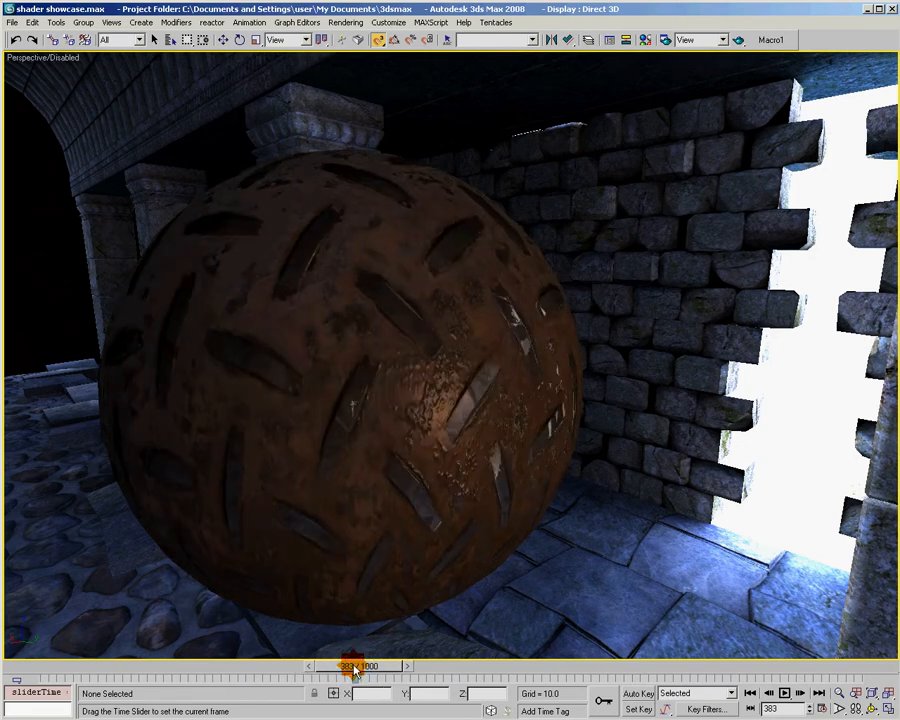
pyautogui.moveTo(360, 664); pyautogui.dragTo(358, 664)
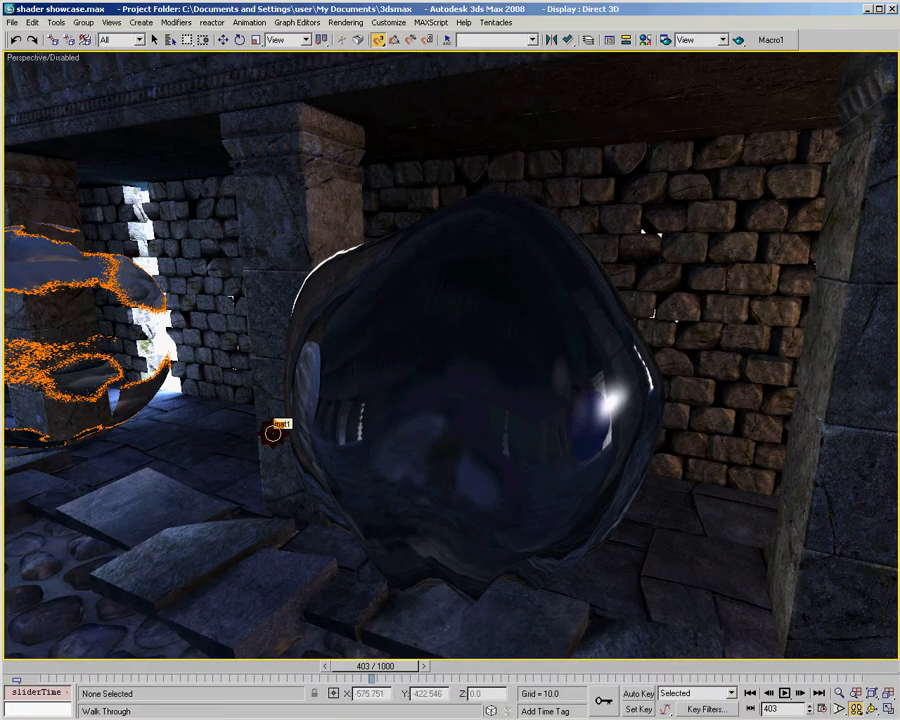
pyautogui.moveTo(536, 486)
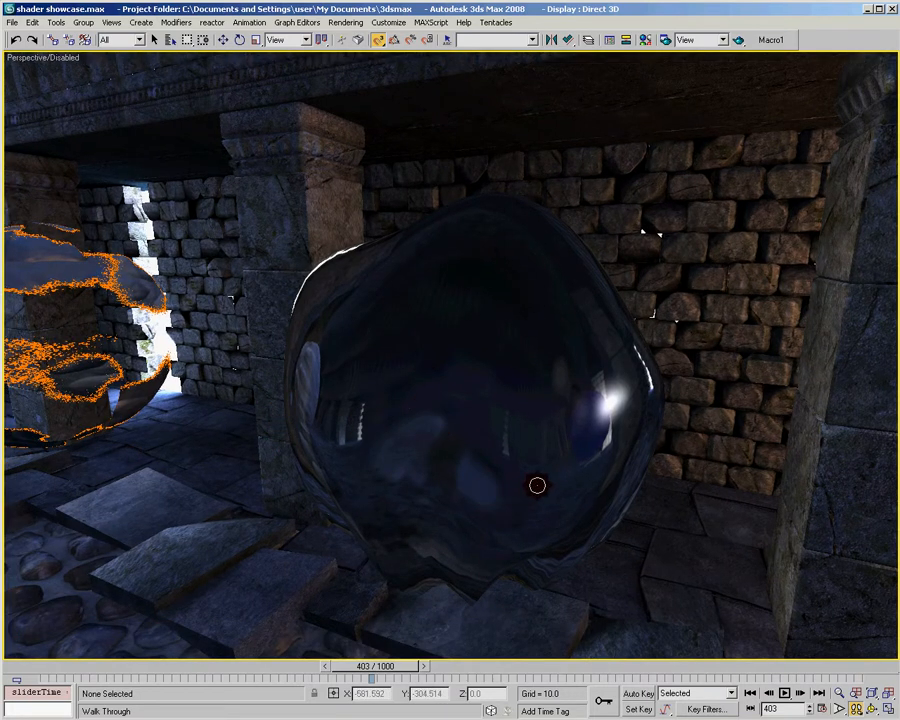
pyautogui.moveTo(472, 444)
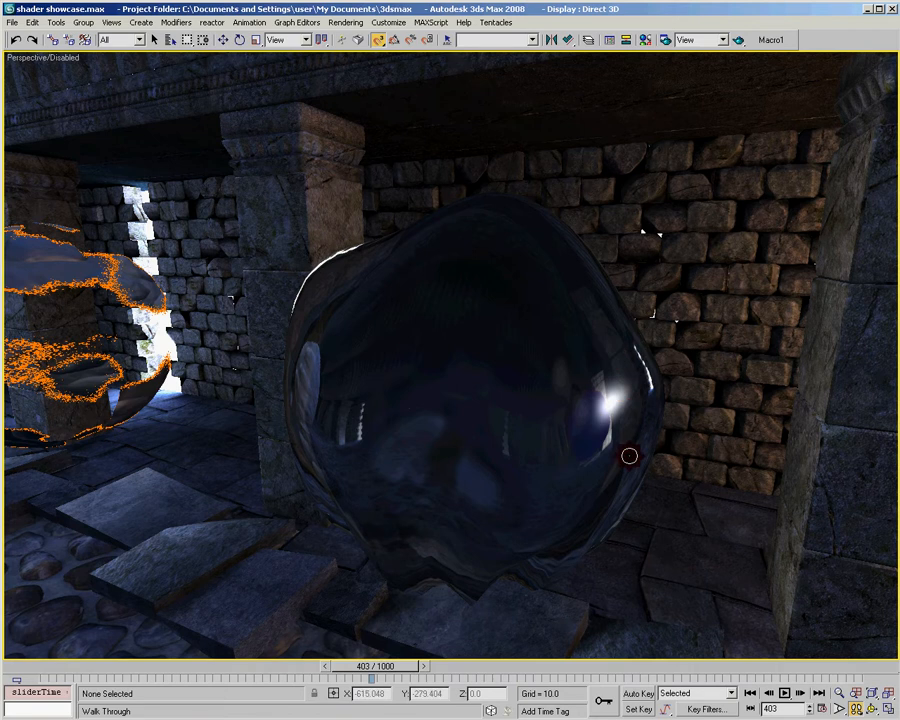
pyautogui.moveTo(628, 456)
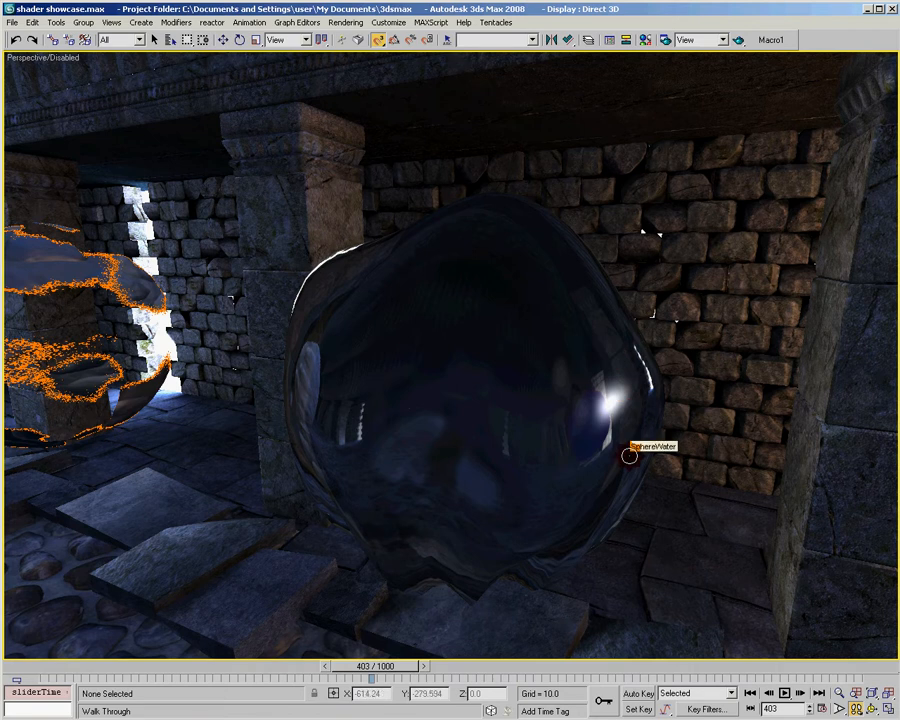
# - Scrub forward from about frame 400 toward 496 as the glass sphere warps and wobbles
pyautogui.moveTo(388, 664); pyautogui.dragTo(376, 664)
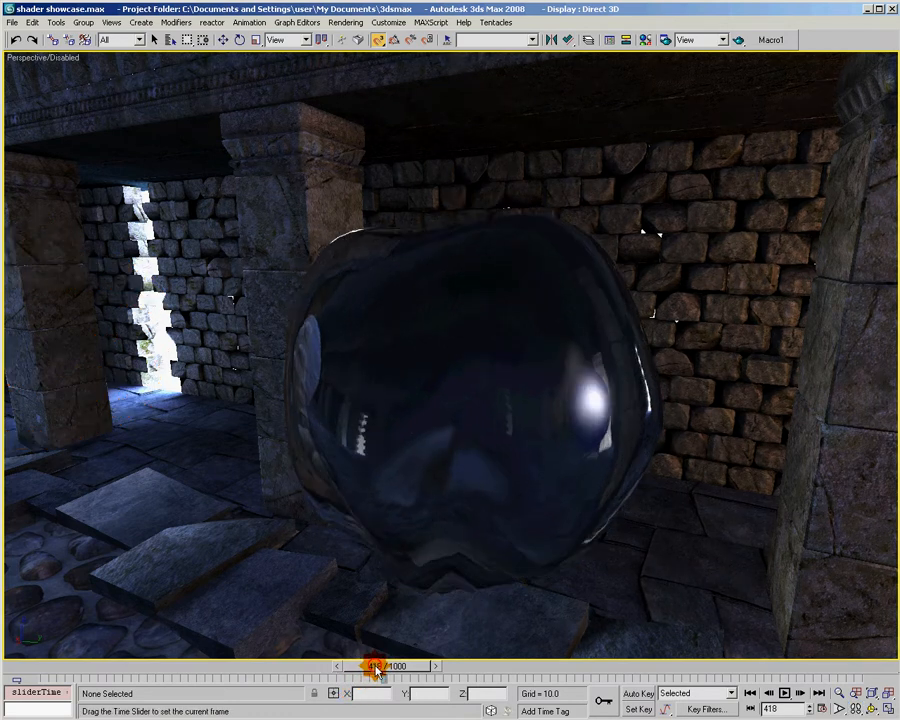
pyautogui.moveTo(378, 664); pyautogui.dragTo(404, 664)
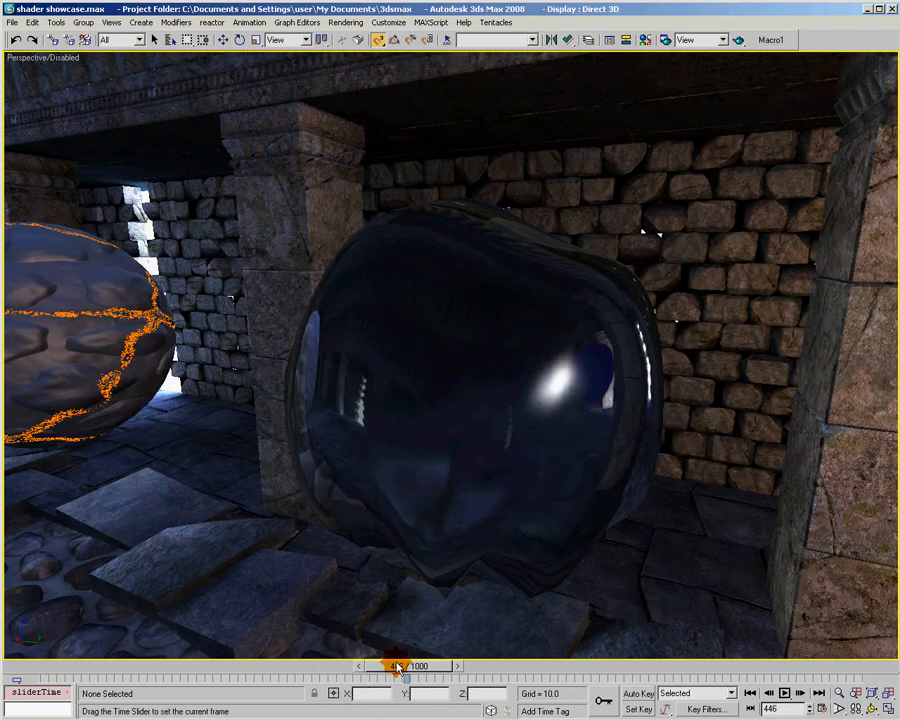
pyautogui.moveTo(400, 666); pyautogui.dragTo(424, 666)
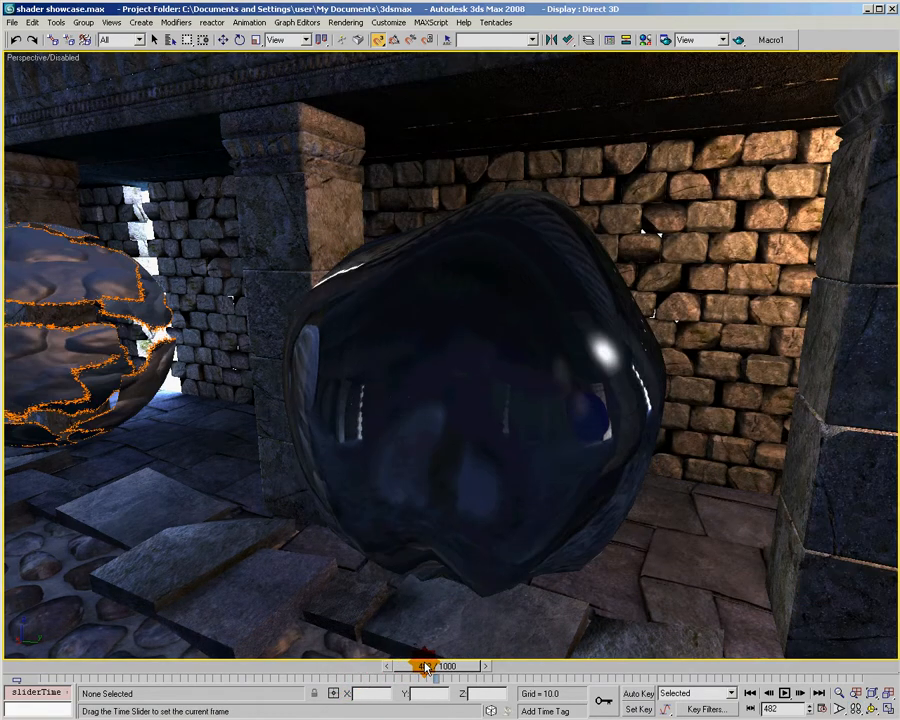
pyautogui.moveTo(424, 666); pyautogui.dragTo(450, 666)
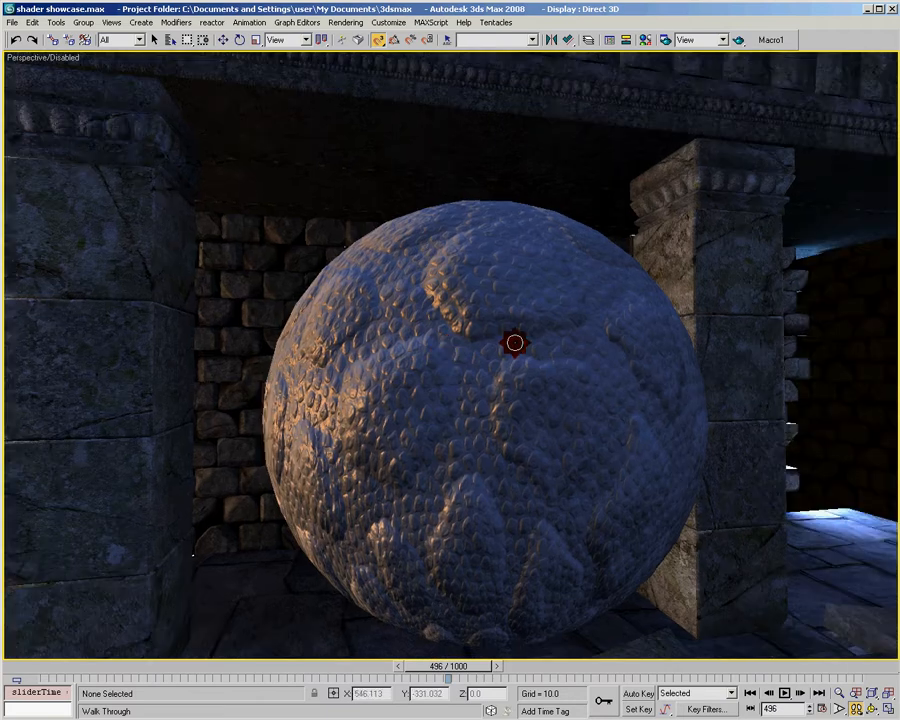
pyautogui.moveTo(428, 418)
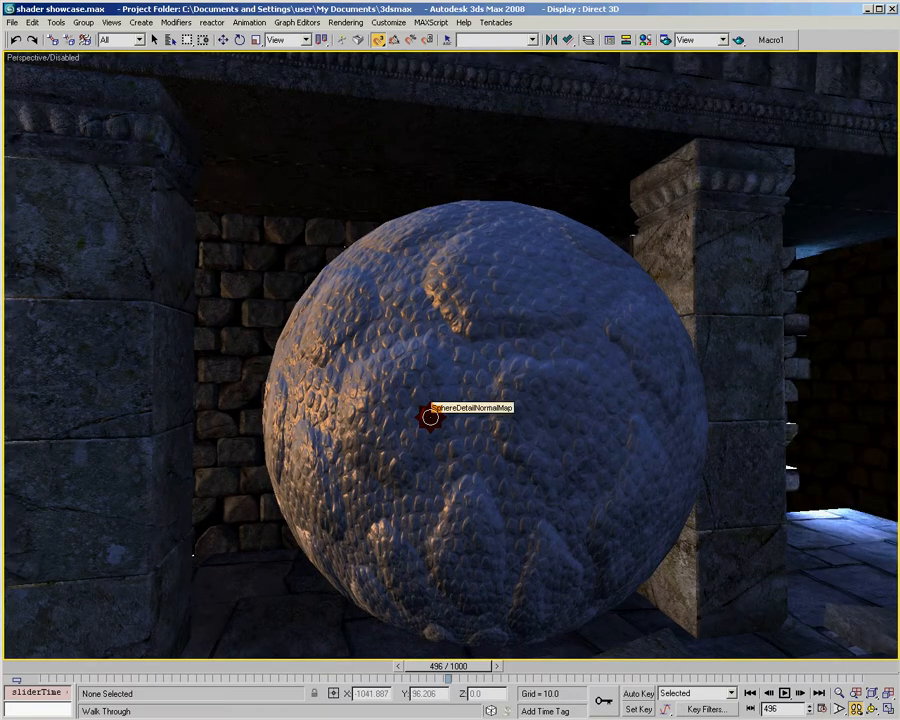
# - Walk toward the scaly stone sphere between the pillars and hover it to reveal its name
pyautogui.moveTo(428, 418); pyautogui.dragTo(704, 402)
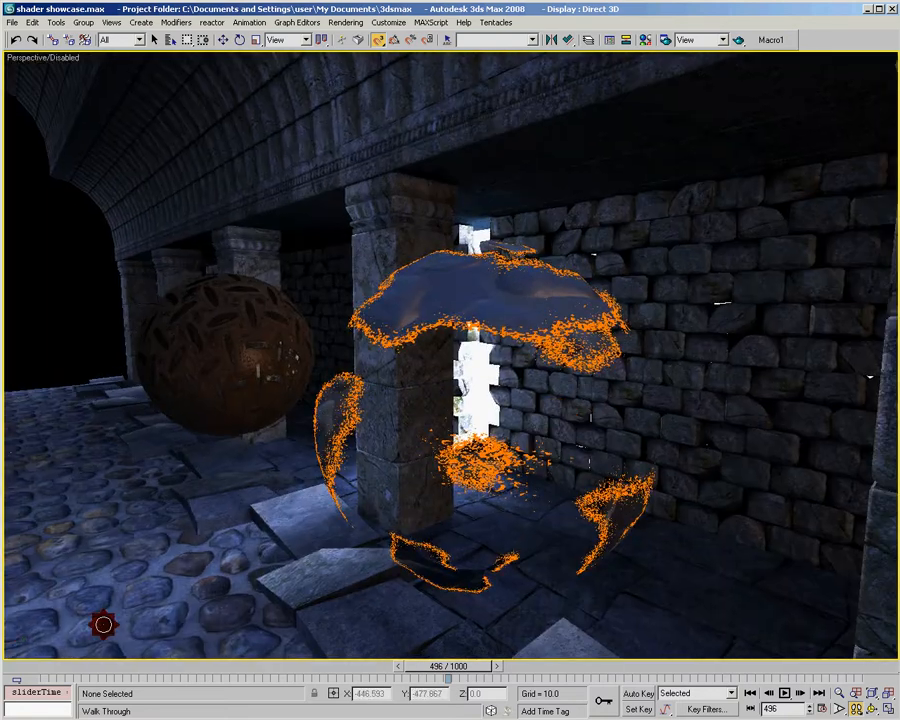
# - Scrub past frame 500, then rewind to about 462 so the rocky sphere reassembles and its lava cracks fade
pyautogui.moveTo(450, 680); pyautogui.dragTo(478, 680)
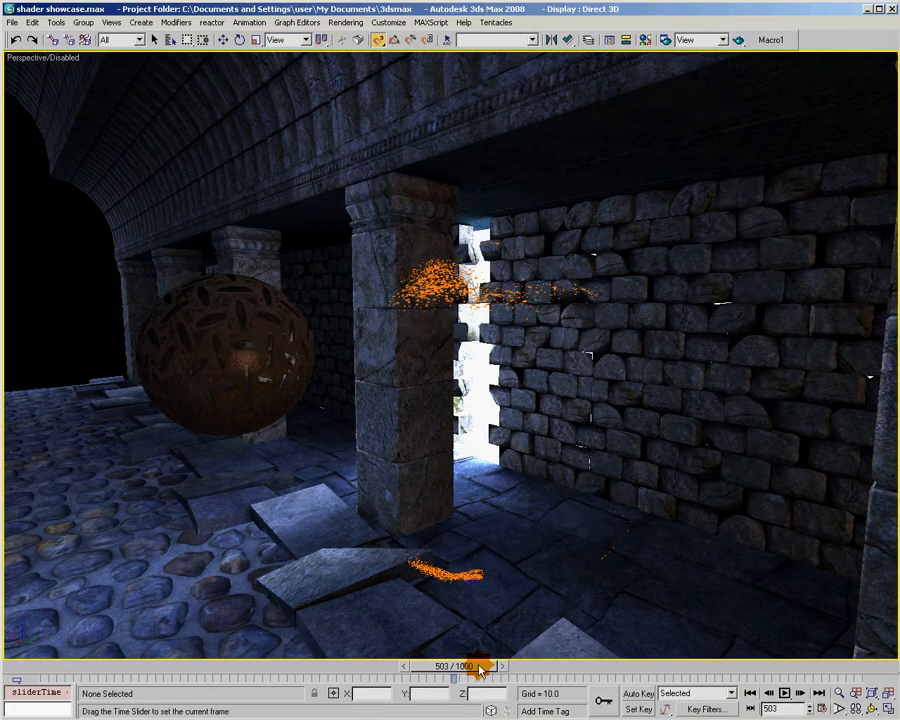
pyautogui.moveTo(478, 664); pyautogui.dragTo(452, 664)
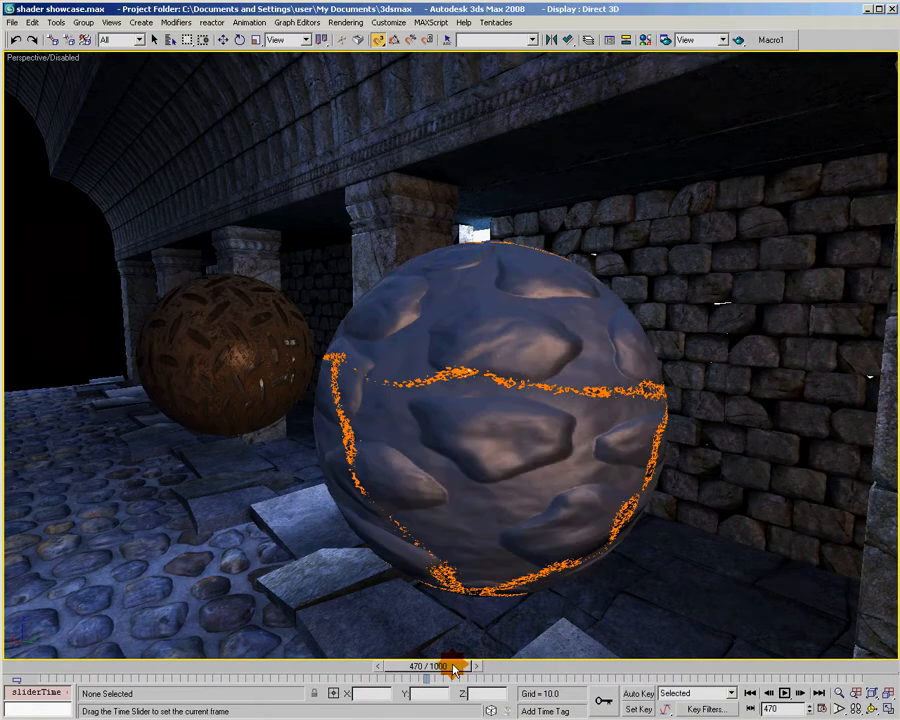
pyautogui.moveTo(452, 676); pyautogui.dragTo(448, 676)
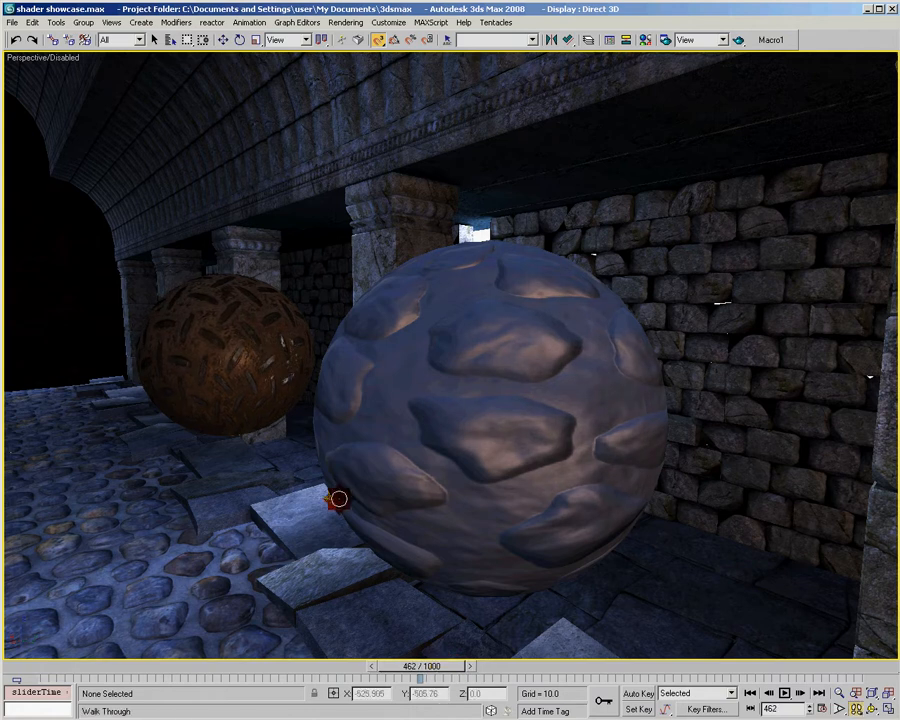
pyautogui.moveTo(332, 500)
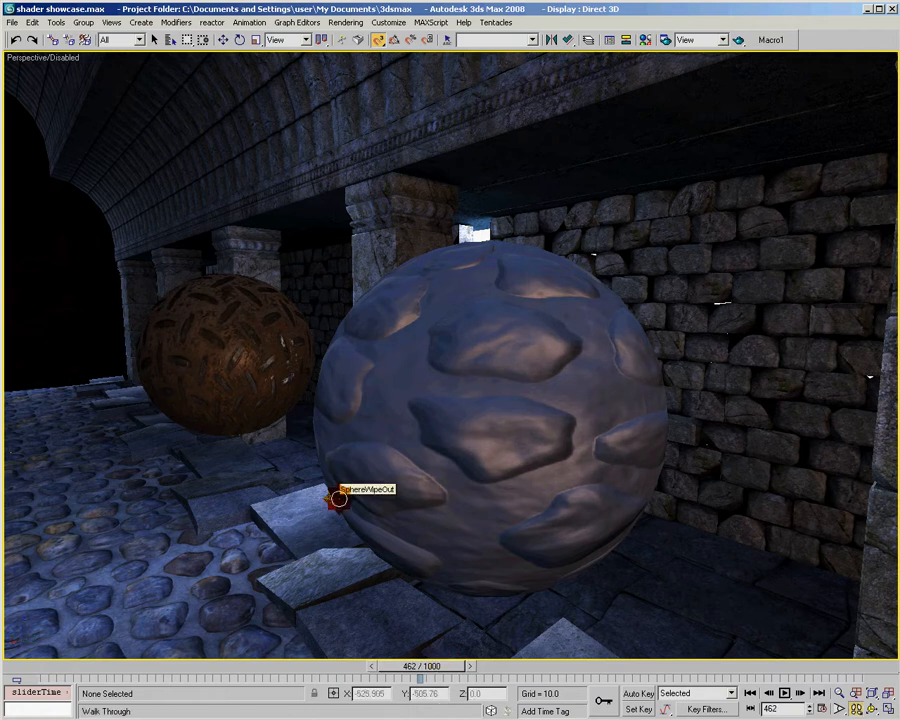